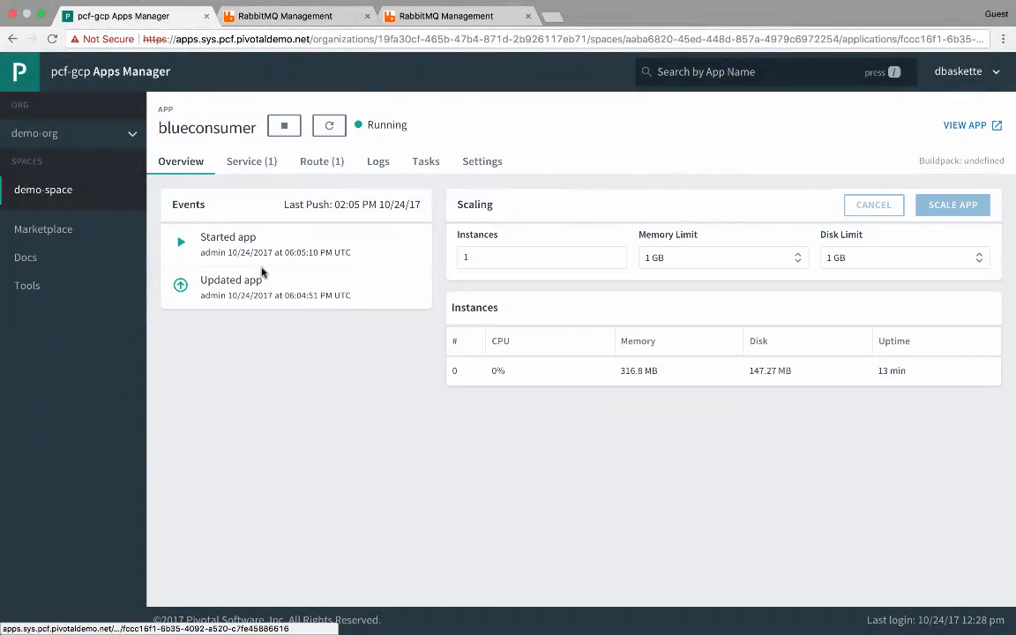
- Check blueconsumer's Service tab showing rabbit-1, then go back to the demo-space apps
{"action": "left_click", "coordinate": [251, 161]}
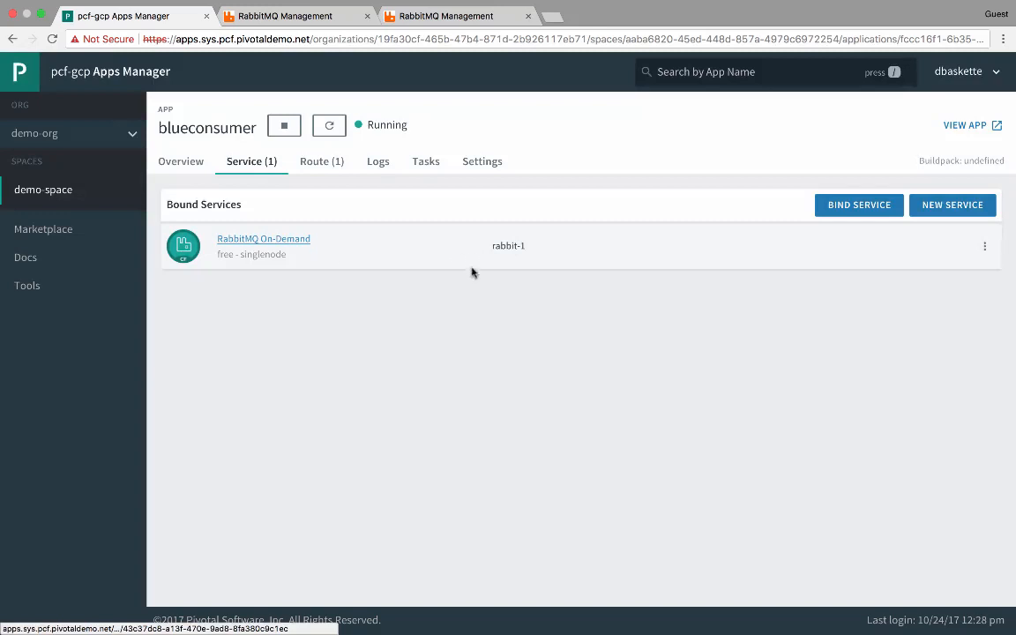
{"action": "left_click", "coordinate": [43, 189]}
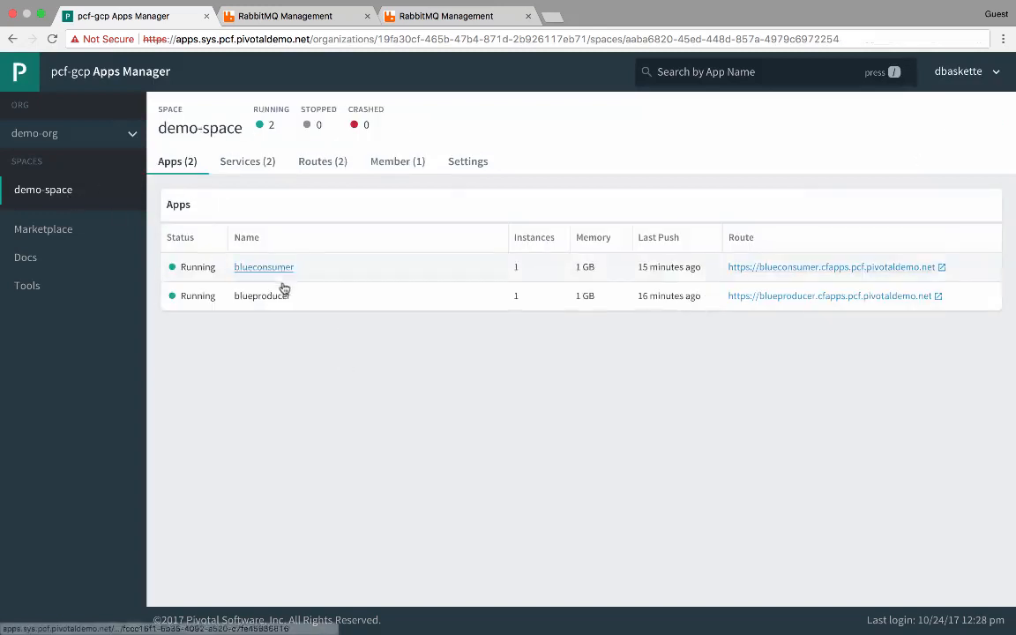
{"action": "left_click", "coordinate": [261, 296]}
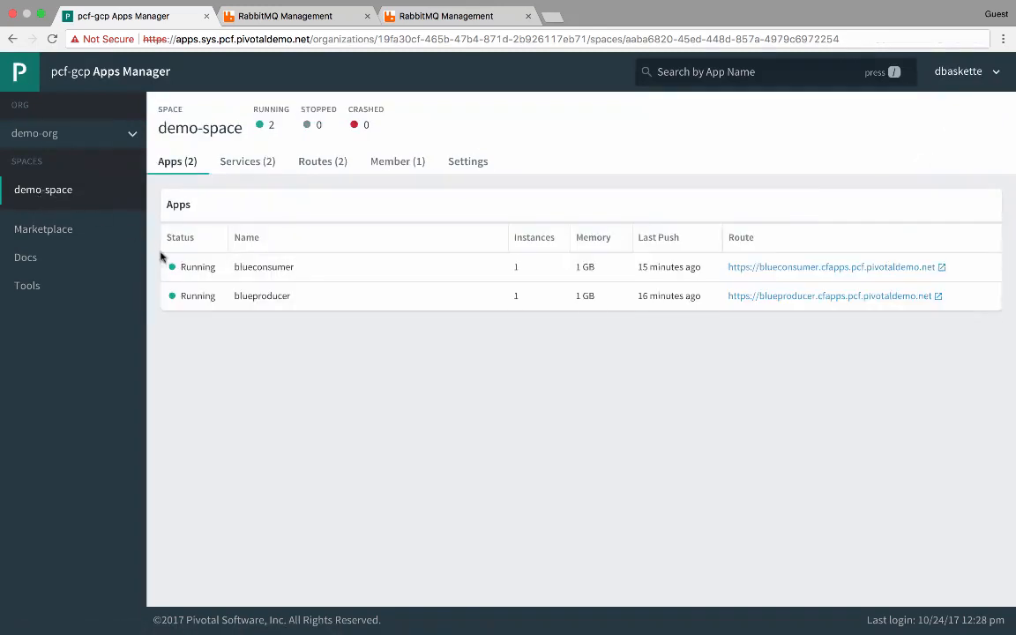
{"action": "mouse_move", "coordinate": [247, 334]}
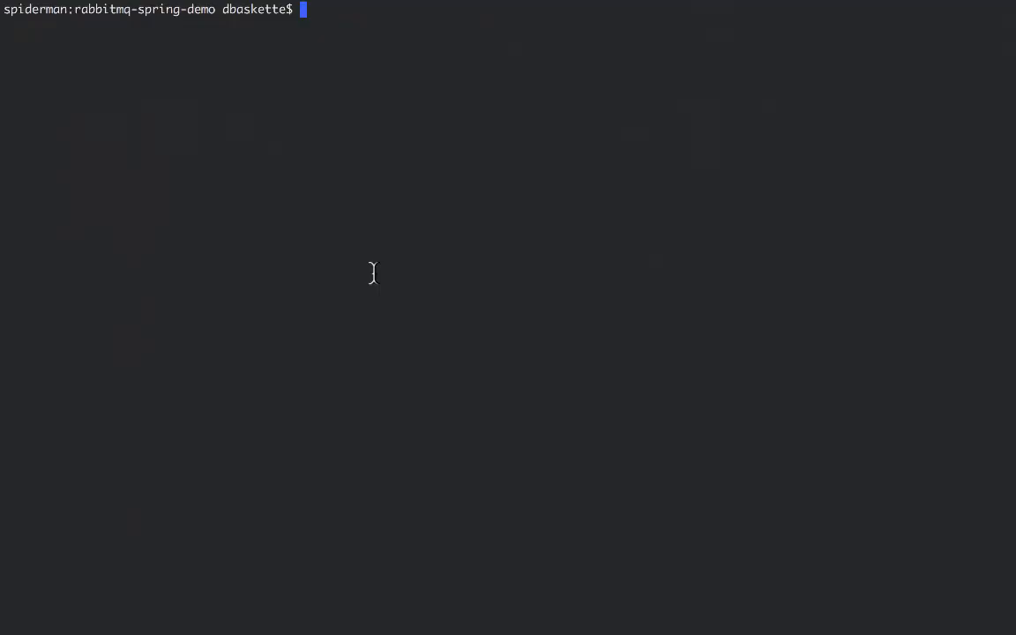
- Page through Consumer, Producer (rabbit-1), newConsumer and newProducer (rabbit-2) manifests, then cd into Consumer
{"action": "type", "text": "more Consumer/manifest.yml"}
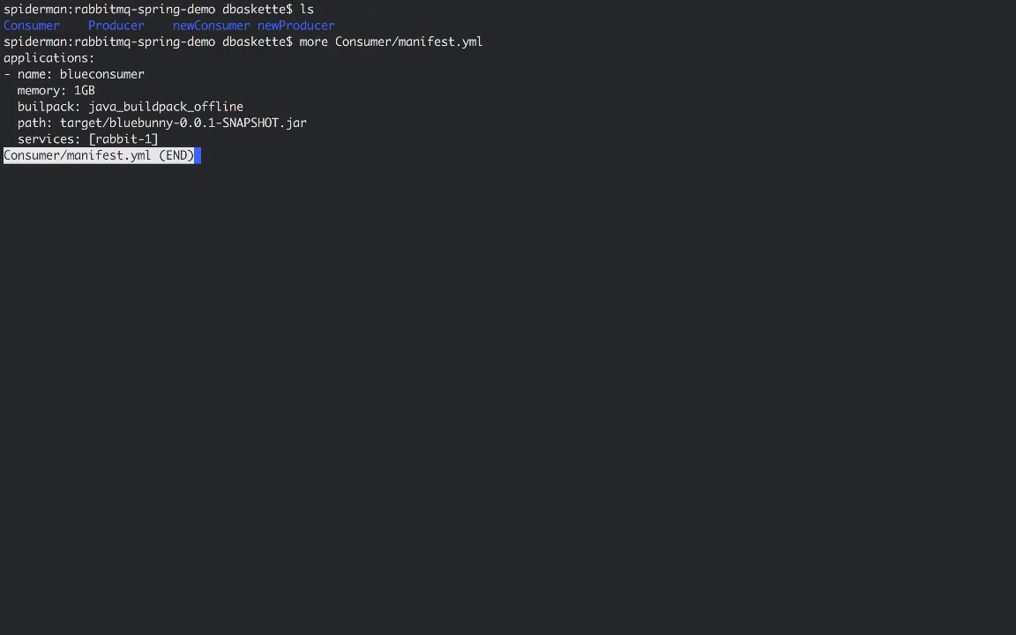
{"action": "key", "text": "q"}
{"action": "type", "text": "more Producer/manifest.yml"}
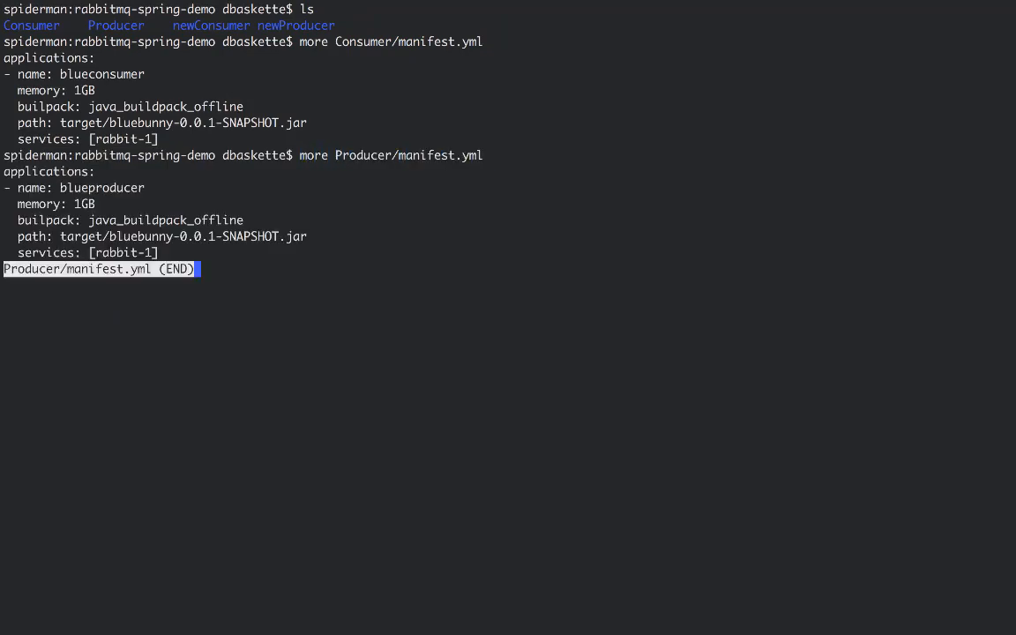
{"action": "key", "text": "q"}
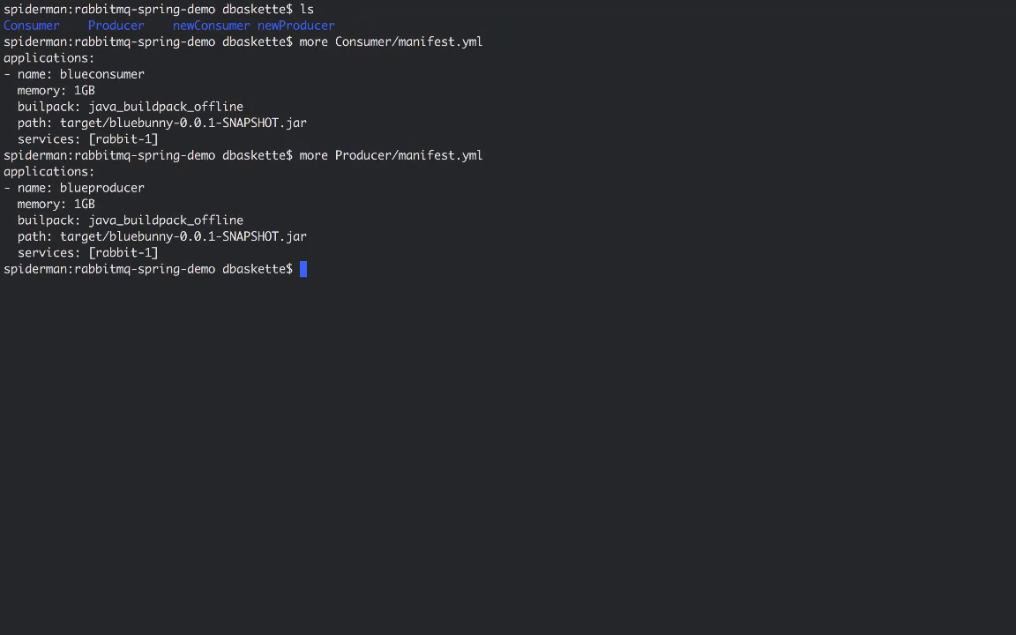
{"action": "type", "text": "more newConsumer/manifest.yml"}
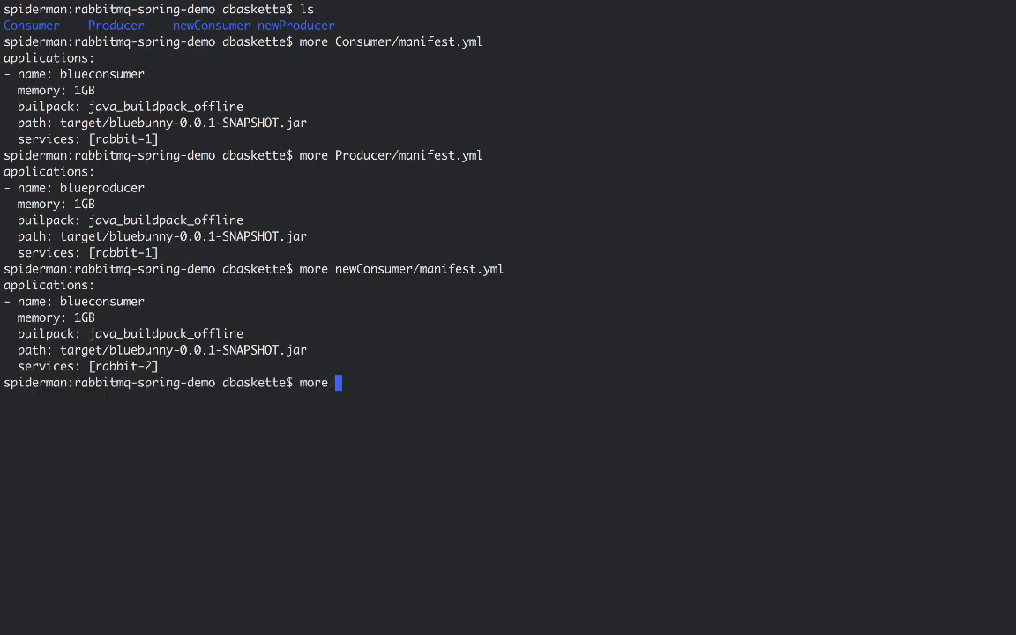
{"action": "type", "text": "newProducer/manifest.yml"}
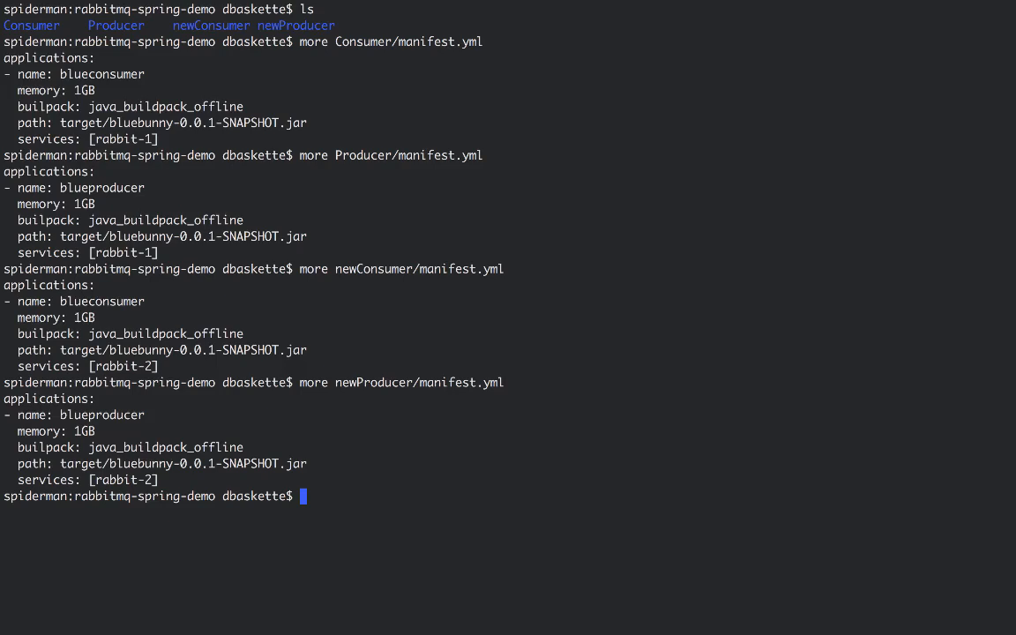
{"action": "mouse_move", "coordinate": [515, 486]}
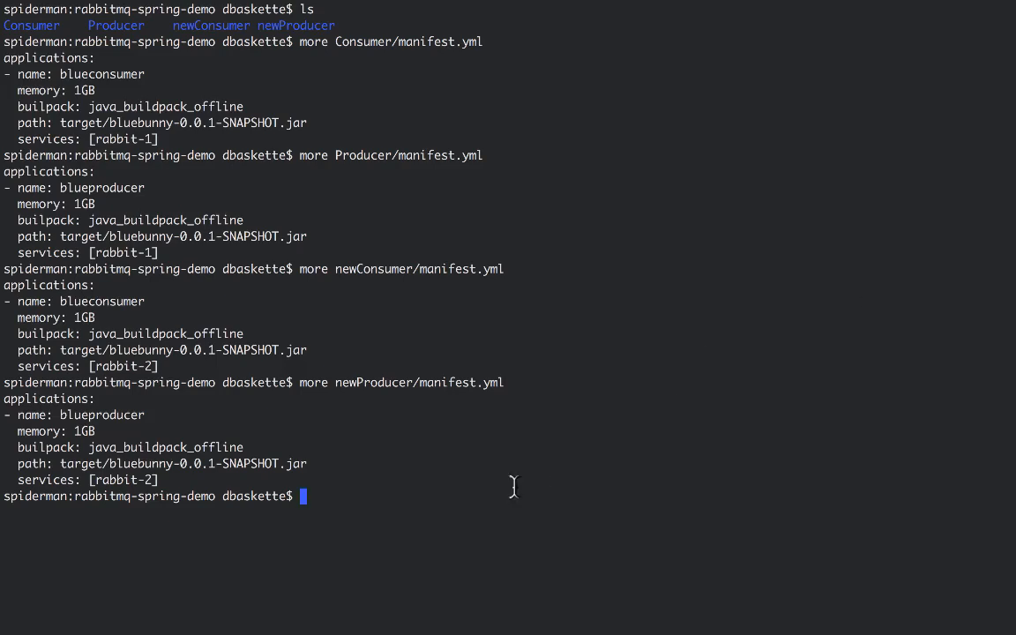
{"action": "type", "text": "cd Consumer"}
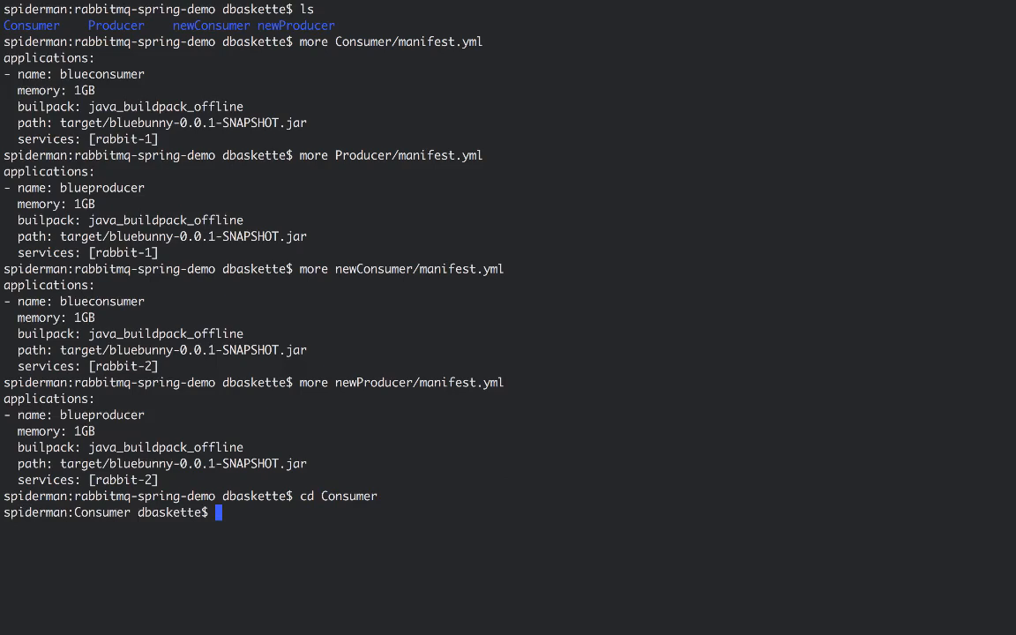
- Enter cf zero-downtime-push blueconsumer -f ../newConsumer/manifest.yml in Terminal
{"action": "type", "text": "cf zero-downti"}
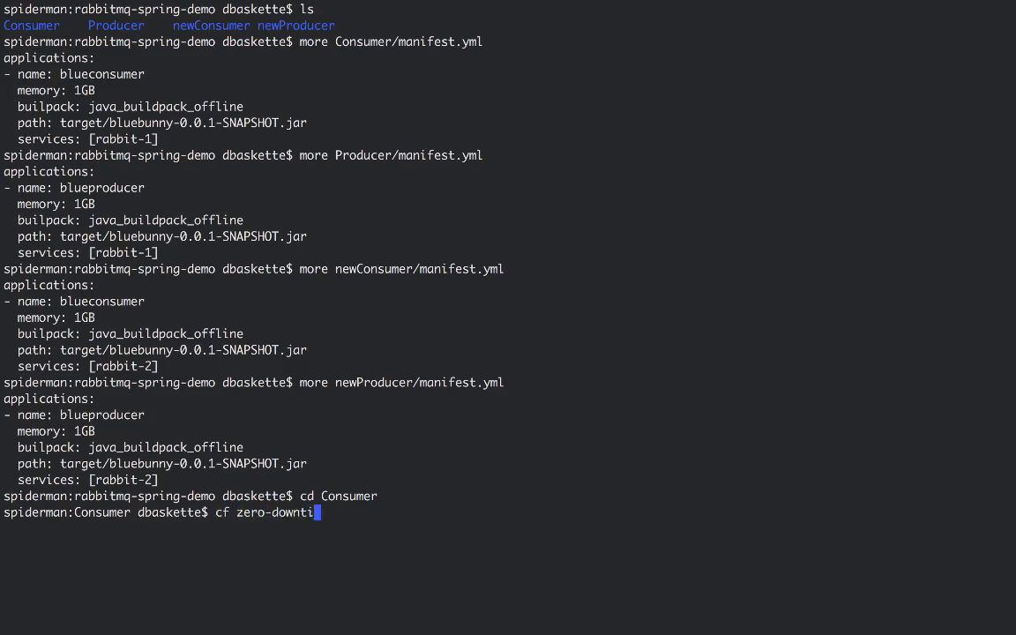
{"action": "type", "text": "me-push blueconsumer"}
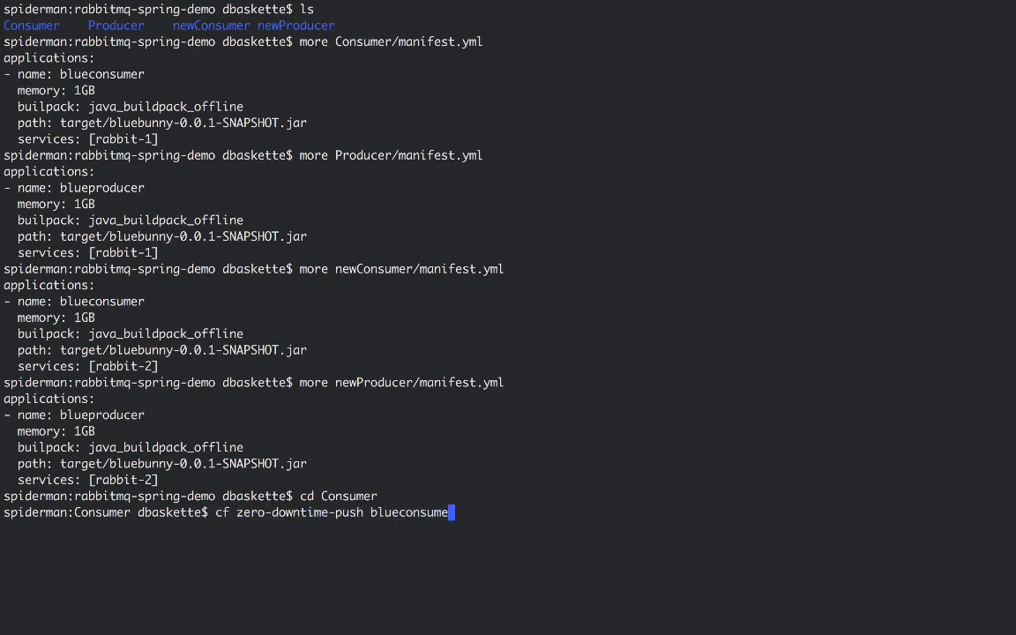
{"action": "type", "text": "-f ../newConsumer/"}
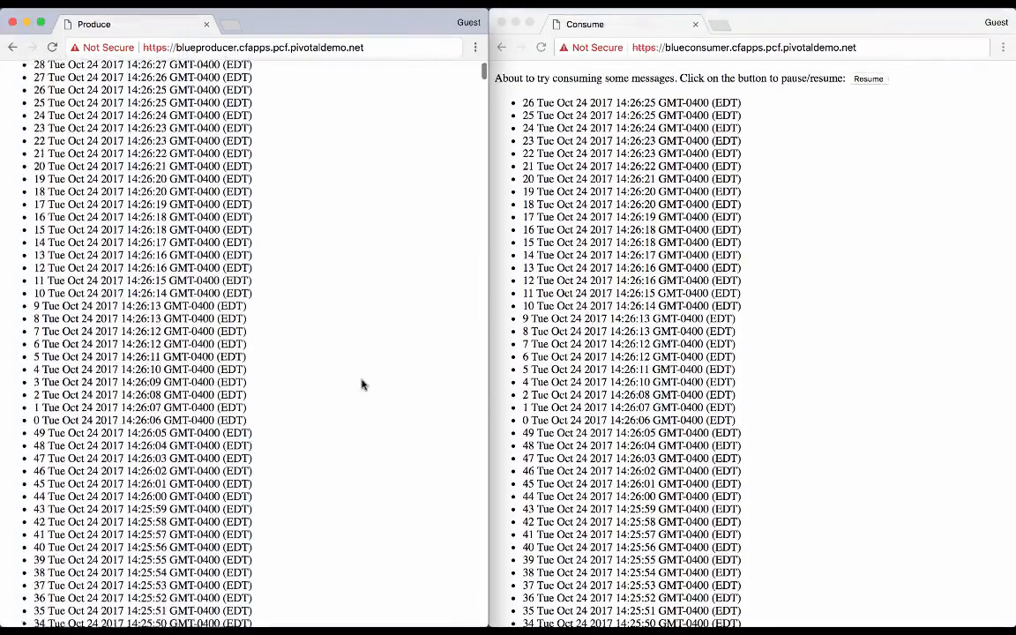
- Resume the Consume app so it catches up to message 37
{"action": "left_click", "coordinate": [386, 79]}
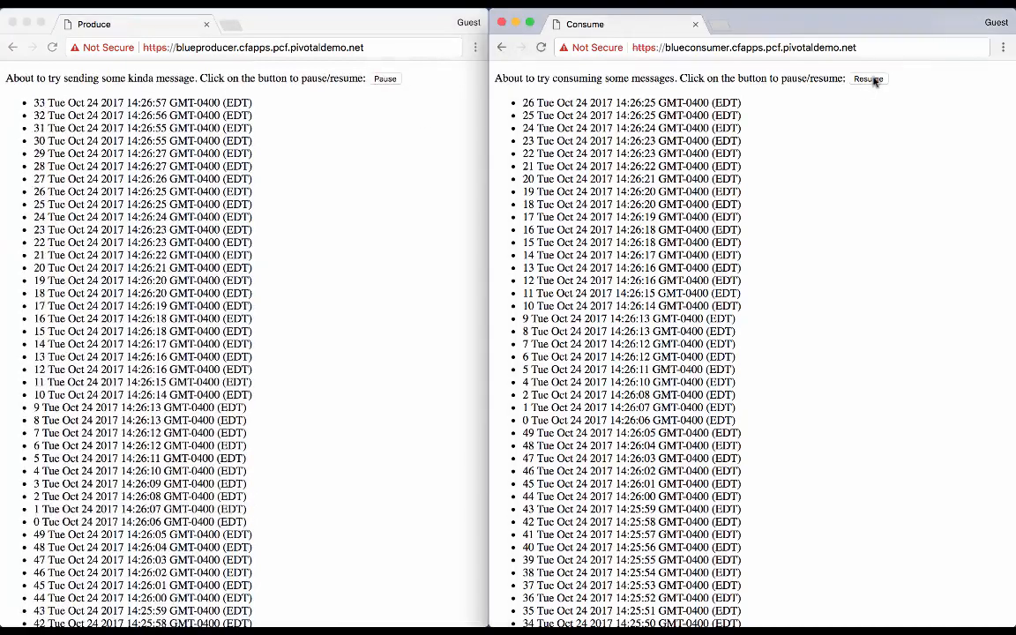
{"action": "left_click", "coordinate": [868, 79]}
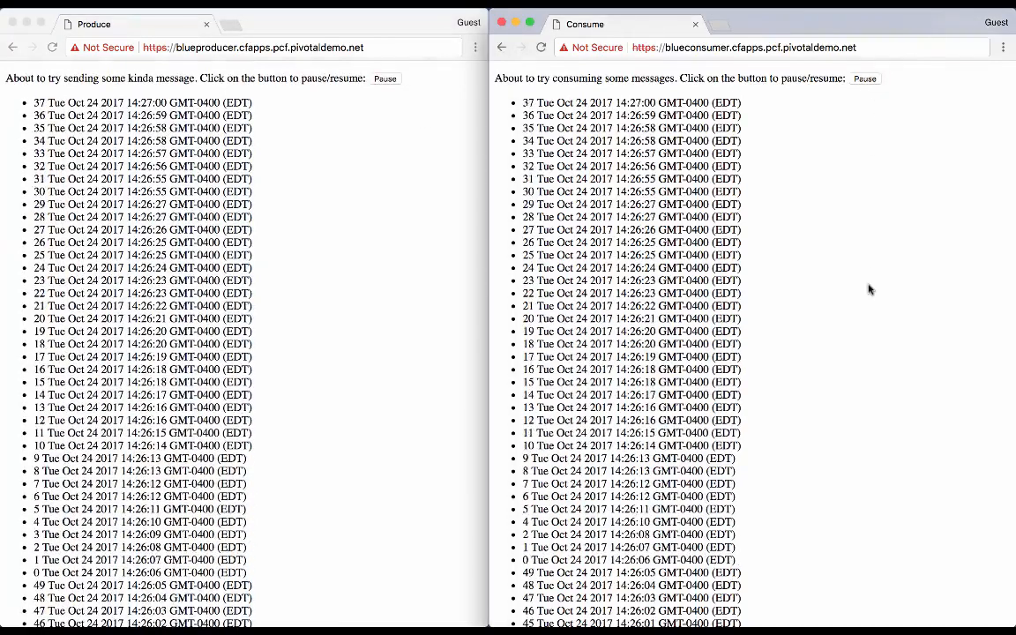
{"action": "left_click", "coordinate": [446, 16]}
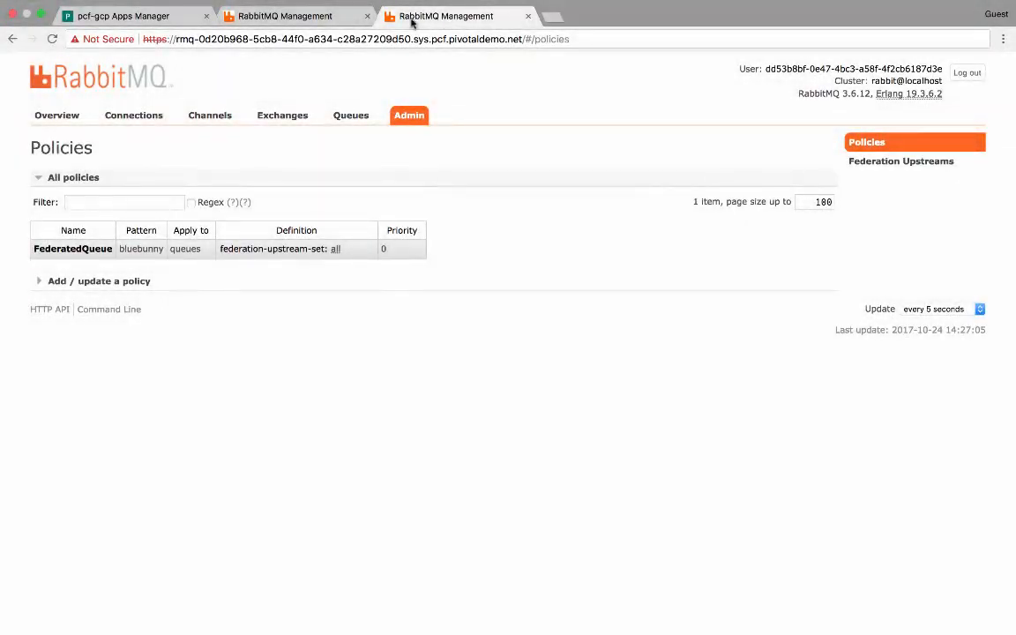
- View the Overview message rate (~1.2/s), then the Queues page listing federated bluebunny
{"action": "left_click", "coordinate": [57, 115]}
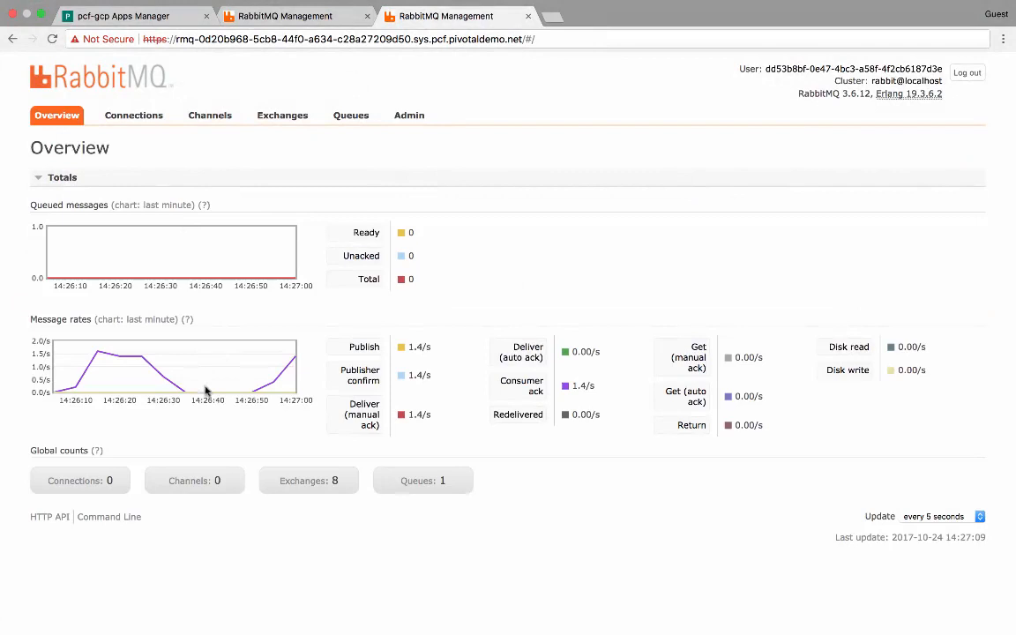
{"action": "mouse_move", "coordinate": [295, 365]}
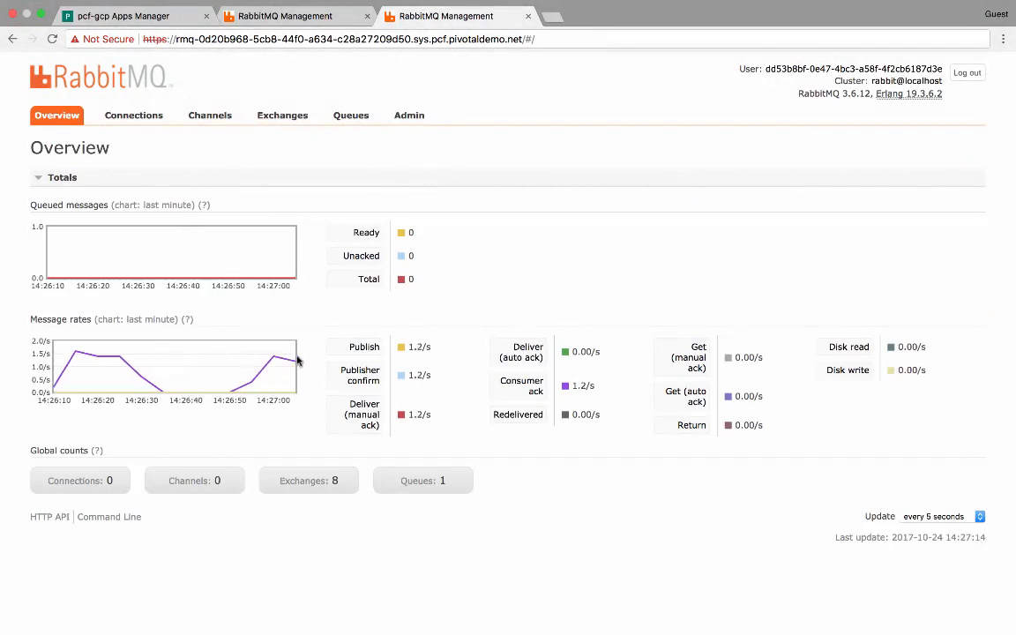
{"action": "mouse_move", "coordinate": [291, 359]}
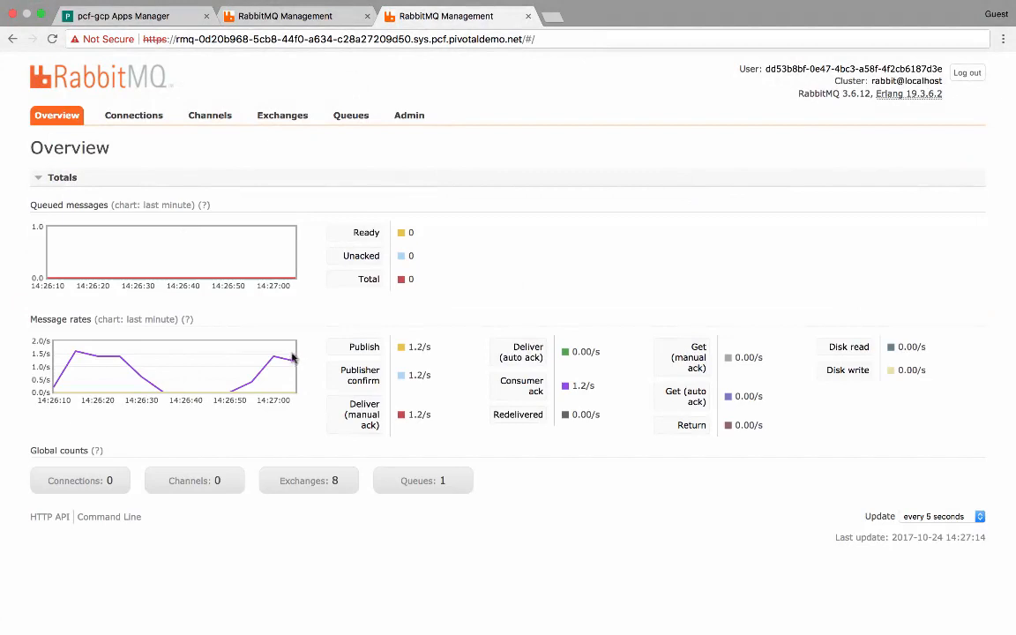
{"action": "left_click", "coordinate": [350, 115]}
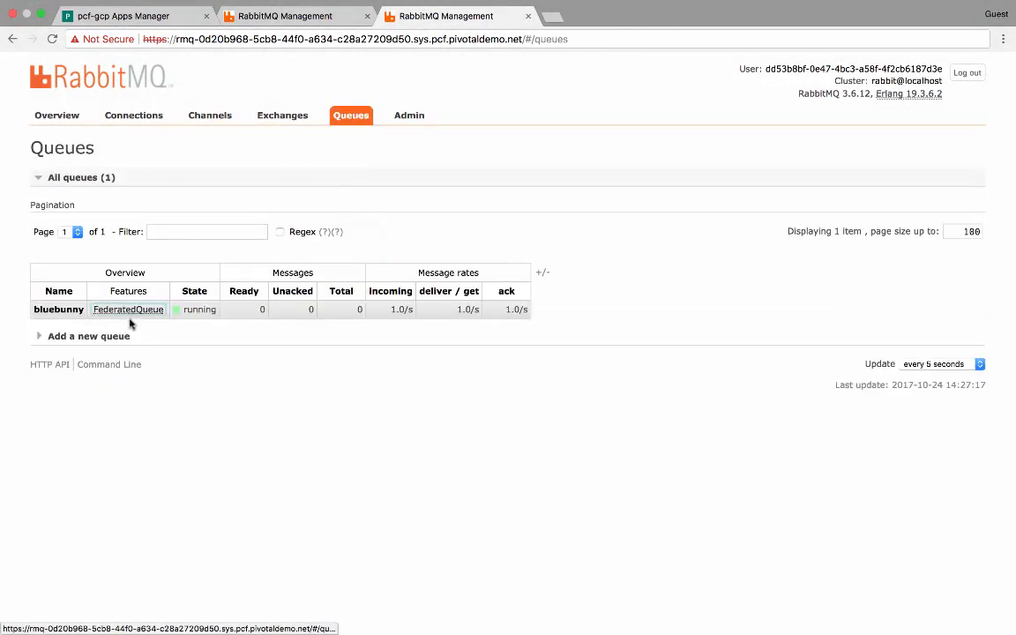
{"action": "mouse_move", "coordinate": [291, 77]}
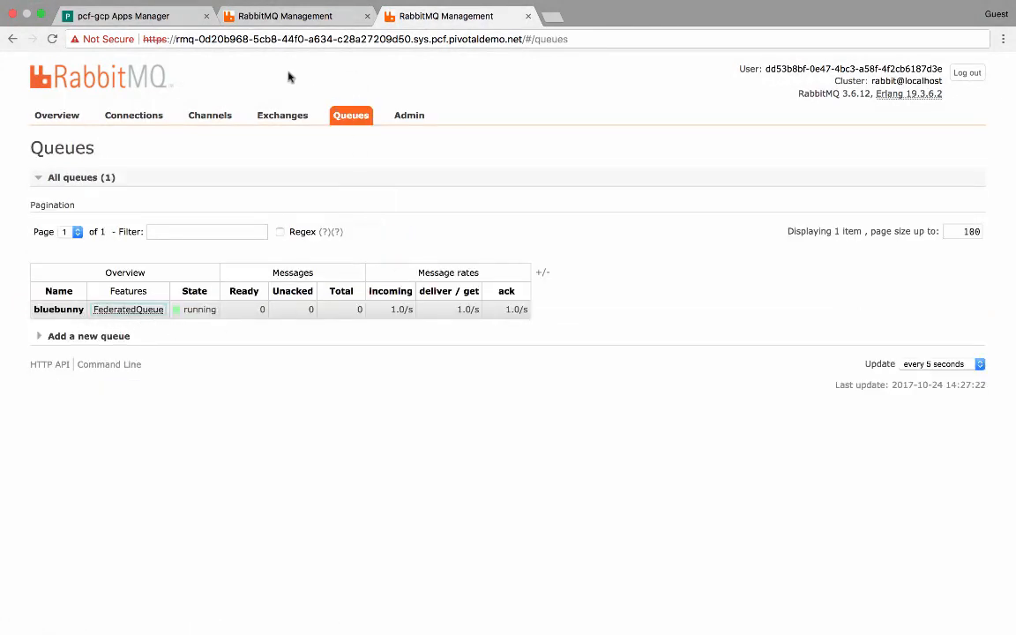
- On the second broker, check its federation connection, bluebunny queue and 1.0/s overview
{"action": "left_click", "coordinate": [133, 114]}
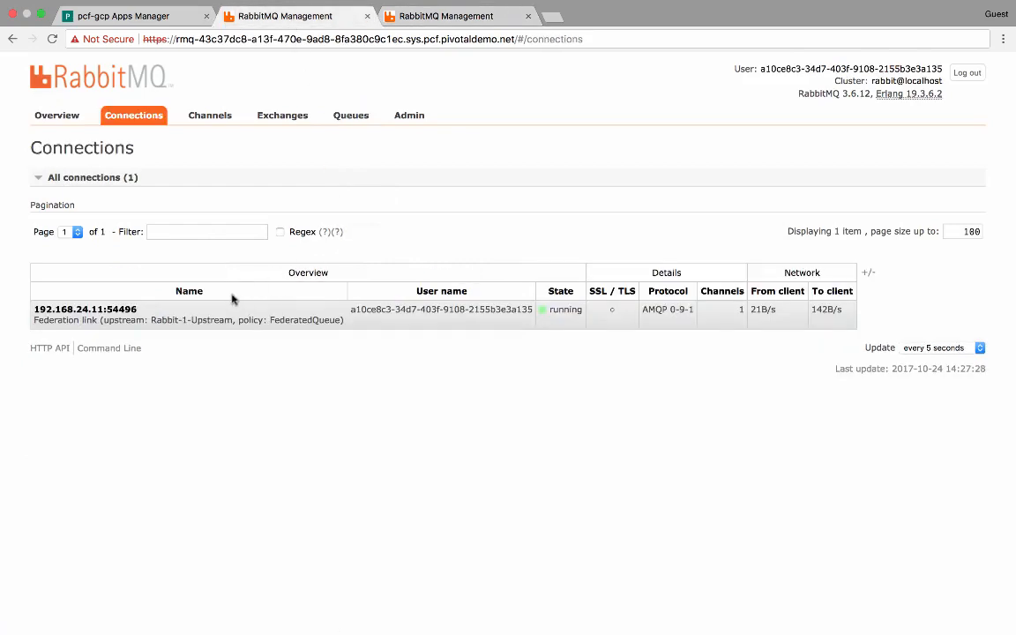
{"action": "mouse_move", "coordinate": [750, 318]}
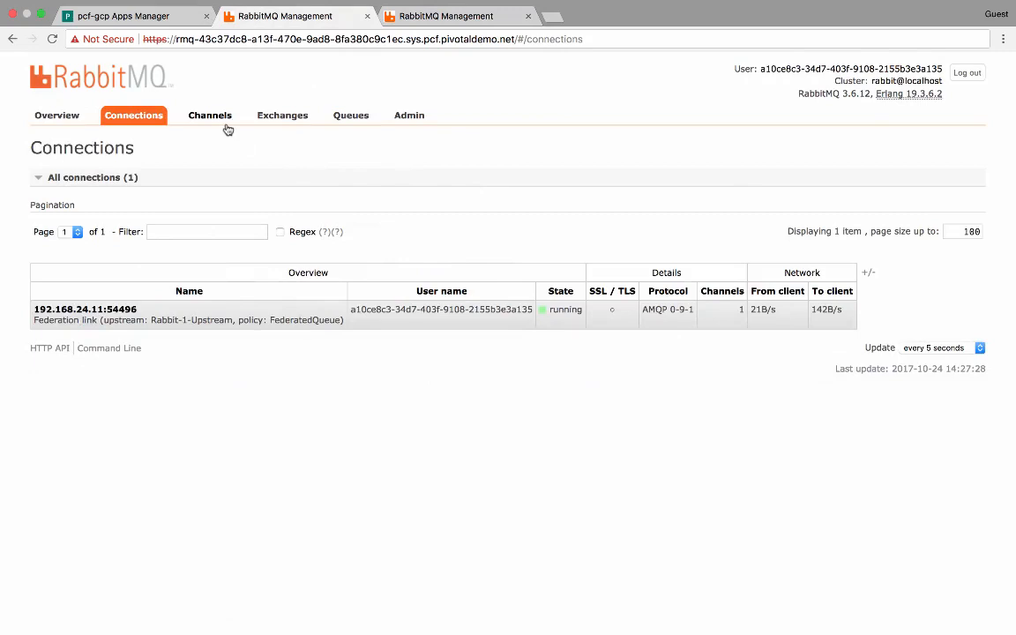
{"action": "left_click", "coordinate": [350, 114]}
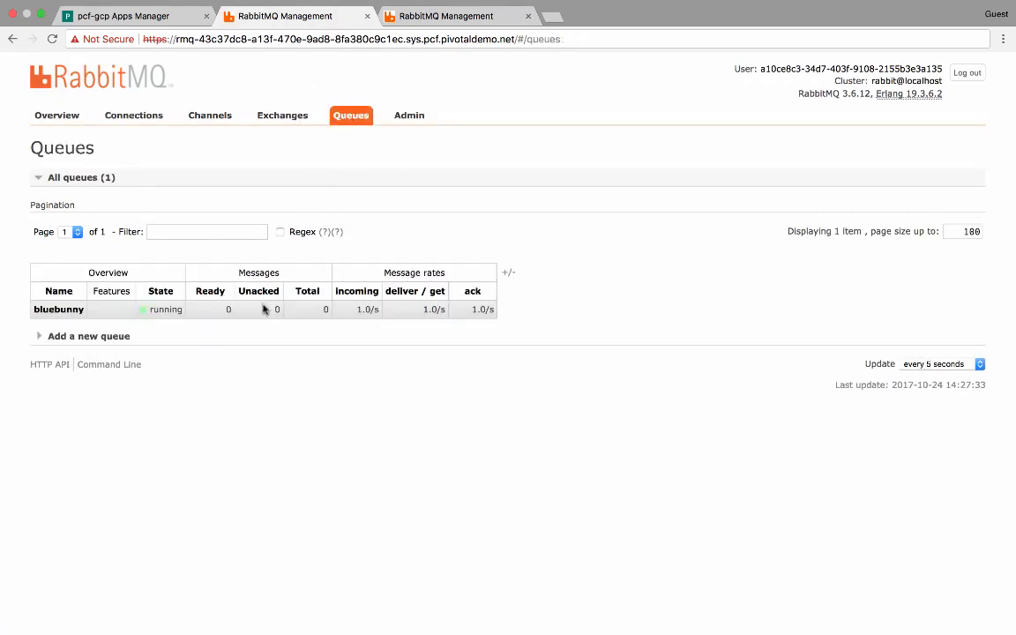
{"action": "left_click", "coordinate": [56, 115]}
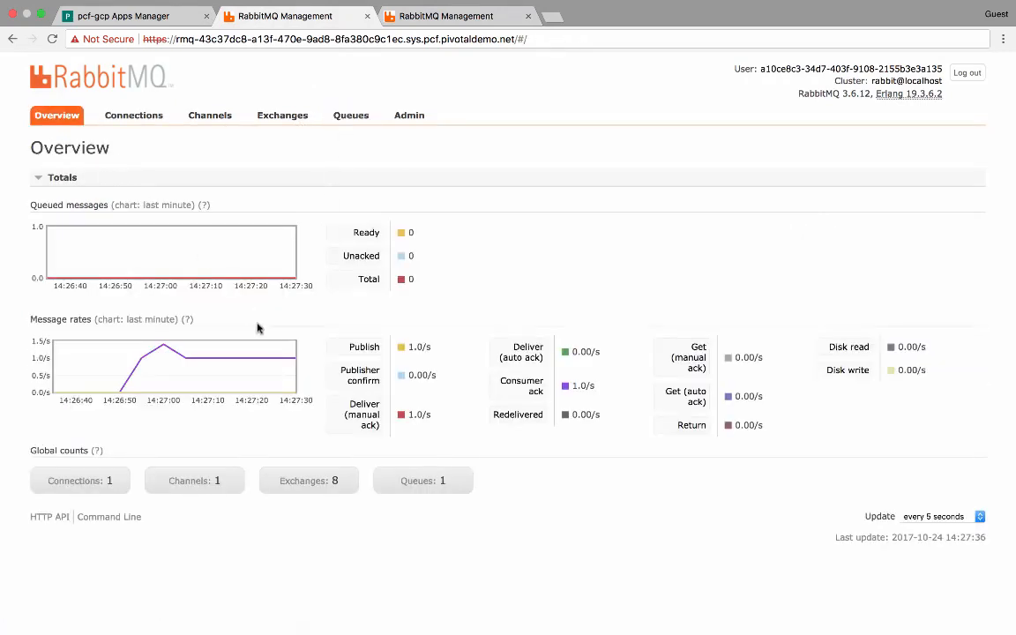
{"action": "mouse_move", "coordinate": [289, 370]}
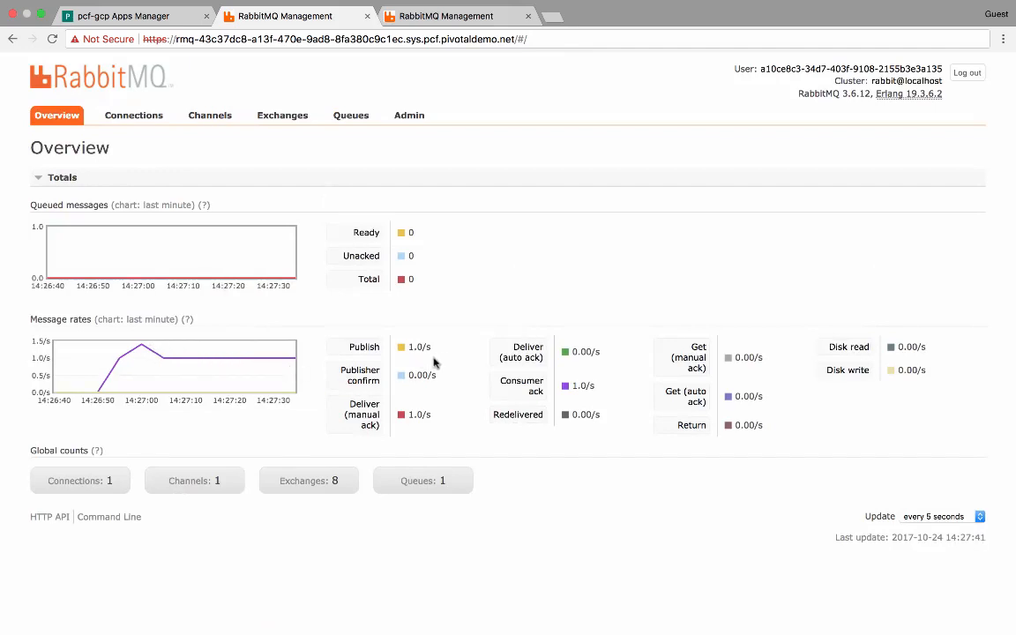
{"action": "mouse_move", "coordinate": [332, 271]}
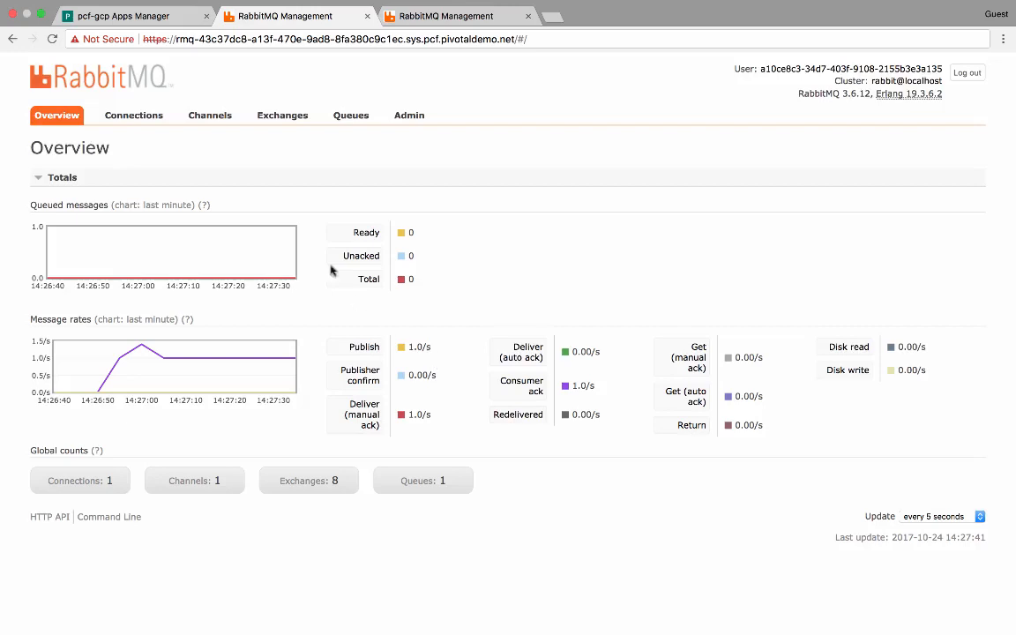
{"action": "left_click", "coordinate": [133, 16]}
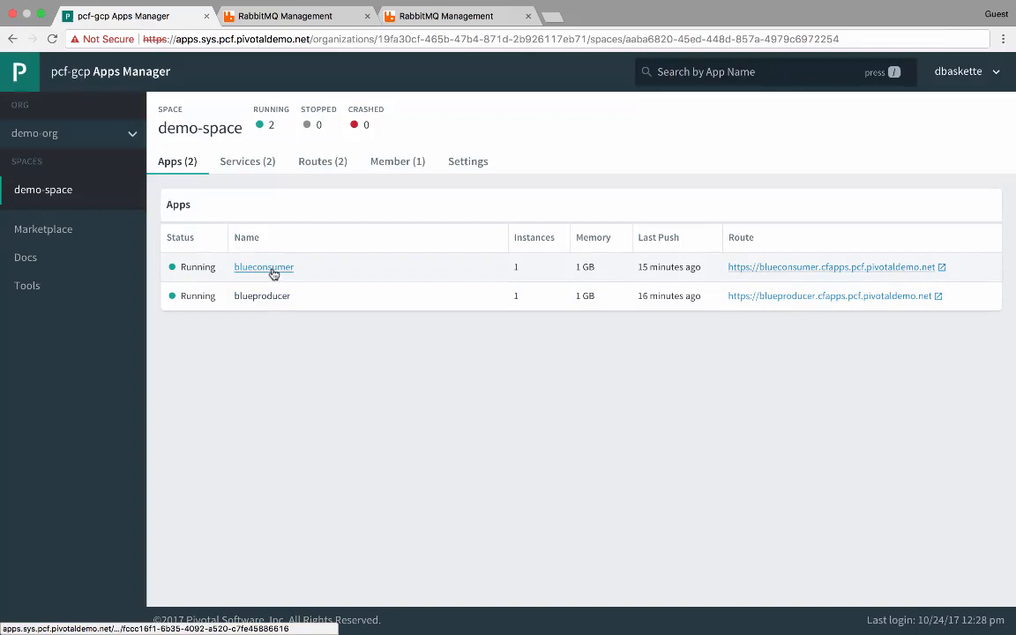
- Open blueconsumer's app details and view its bound service
{"action": "left_click", "coordinate": [264, 266]}
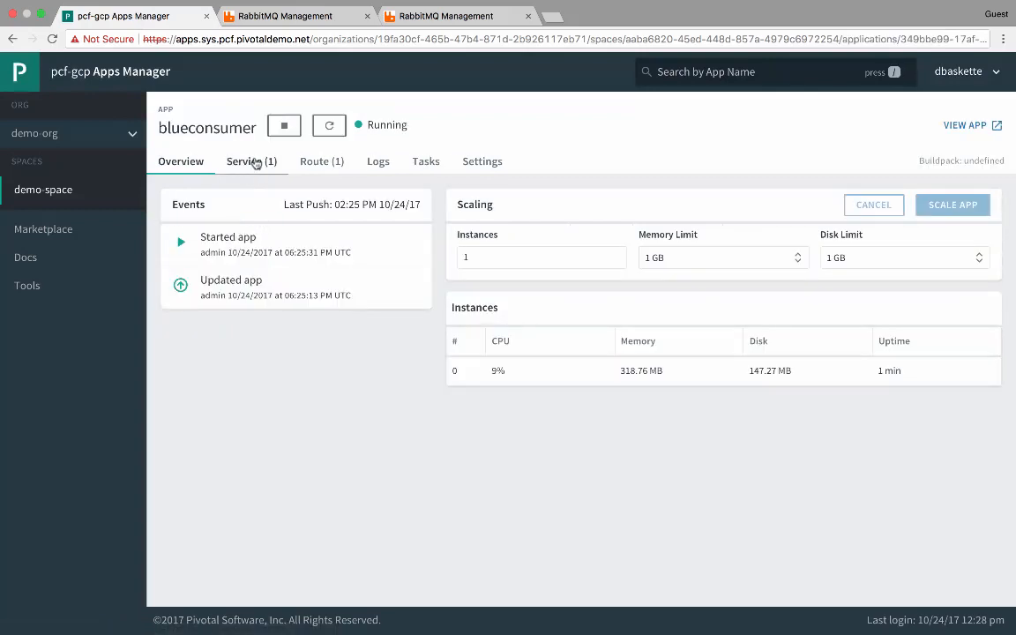
{"action": "left_click", "coordinate": [252, 161]}
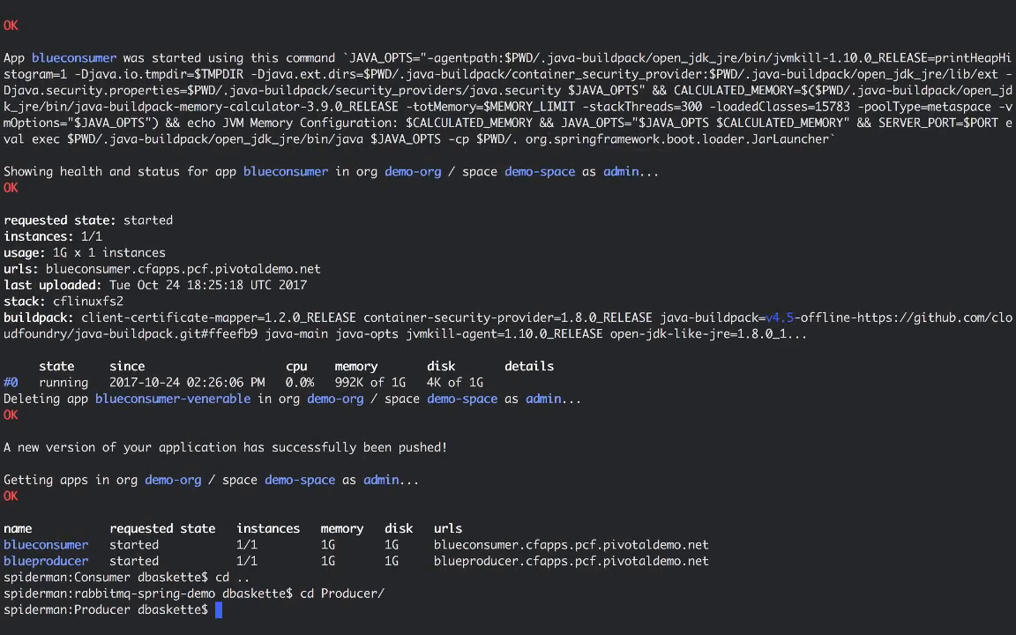
- Enter cf zero-downtime-push blueproducer -f ../newProducer/manifest.yml in Terminal
{"action": "type", "text": "cf zero-downtime-push"}
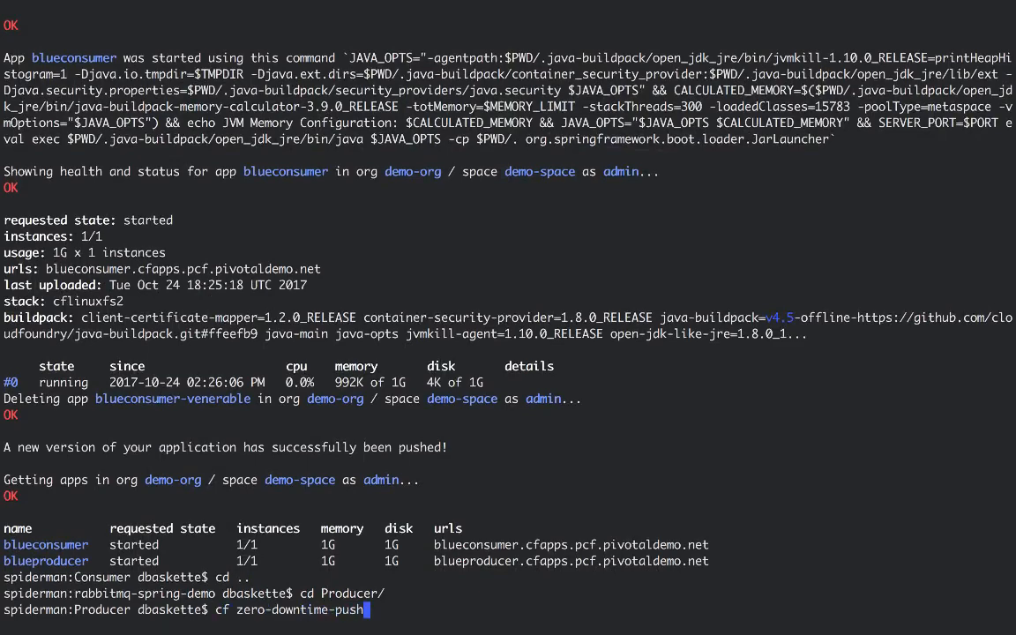
{"action": "type", "text": "blue"}
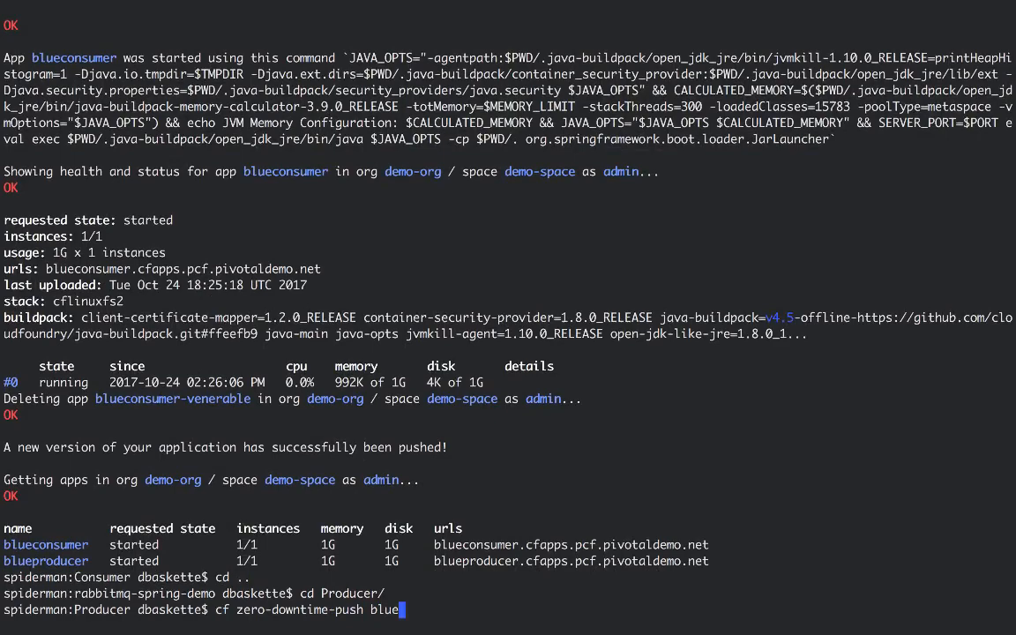
{"action": "type", "text": "producer -f"}
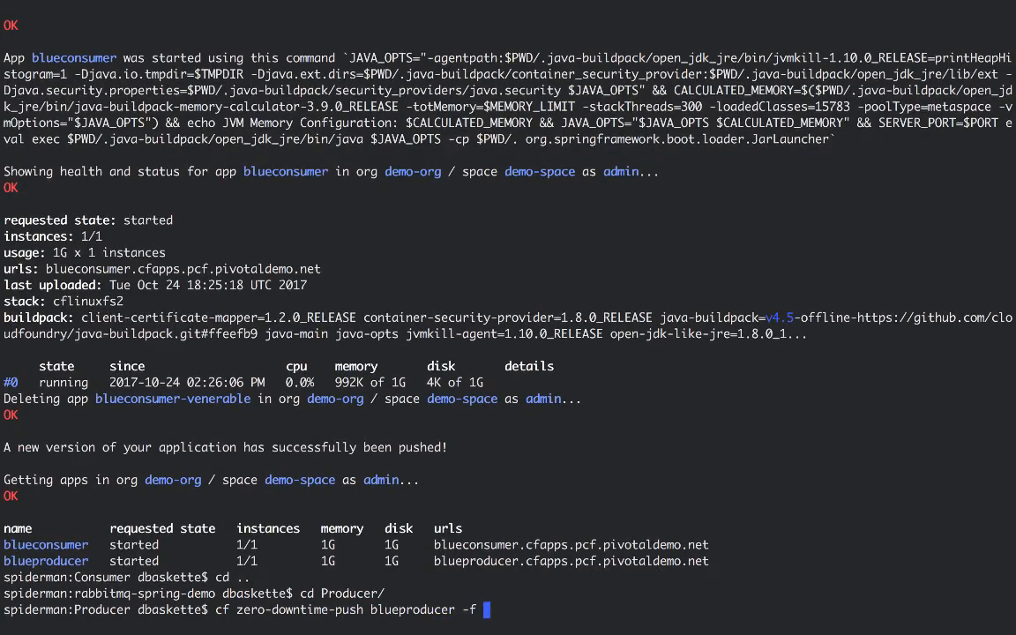
{"action": "type", "text": "../new"}
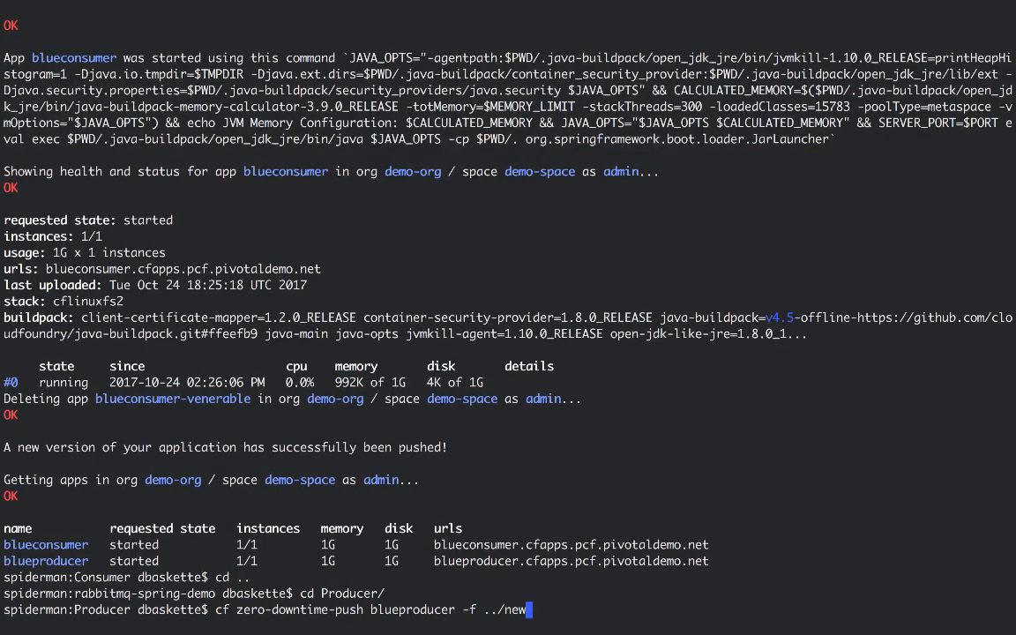
{"action": "type", "text": "Producer/manifest.yml"}
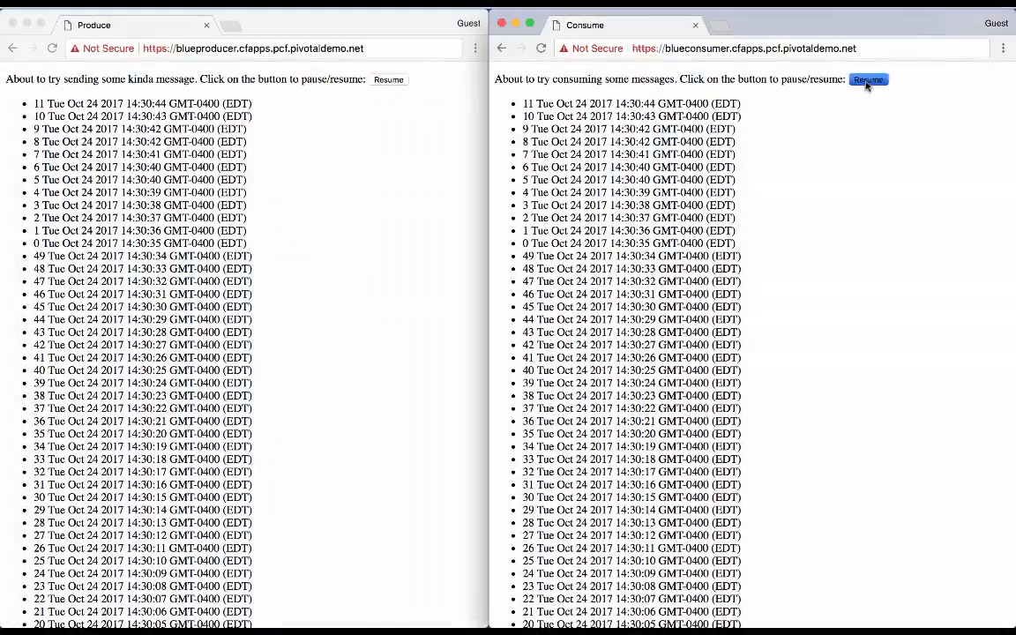
- Resume the Consume page so its message numbers match the producer's
{"action": "left_click", "coordinate": [869, 80]}
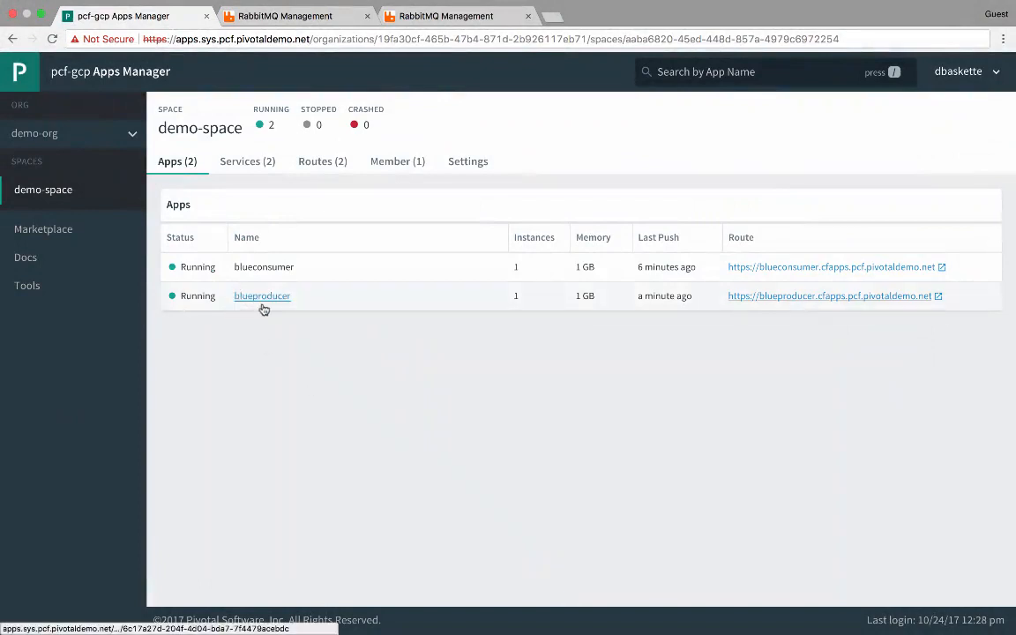
- Open blueproducer's Service tab showing the rabbit-2 RabbitMQ On-Demand binding
{"action": "left_click", "coordinate": [262, 295]}
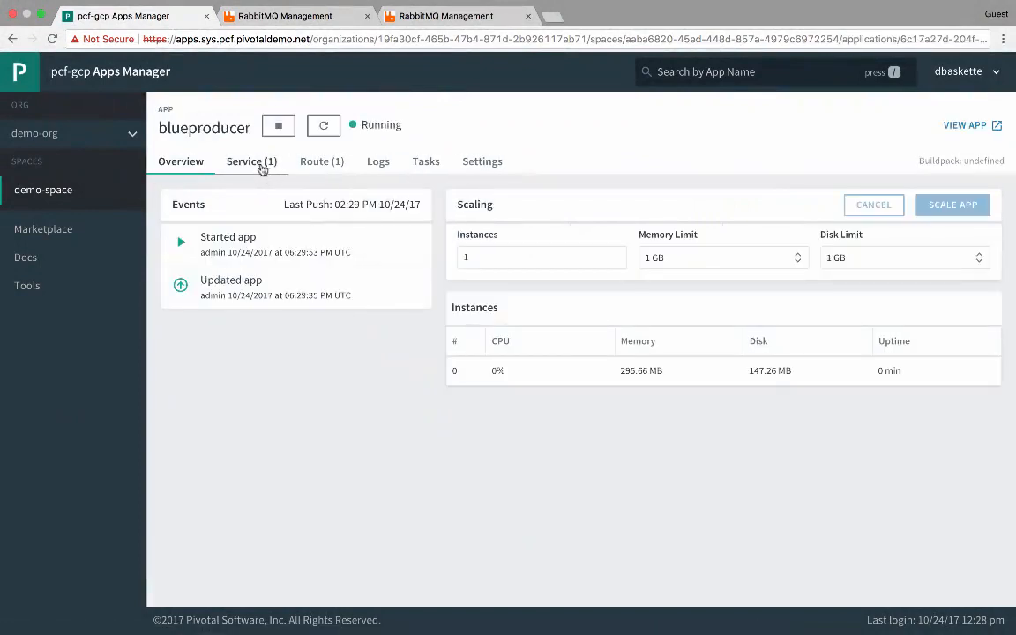
{"action": "left_click", "coordinate": [251, 161]}
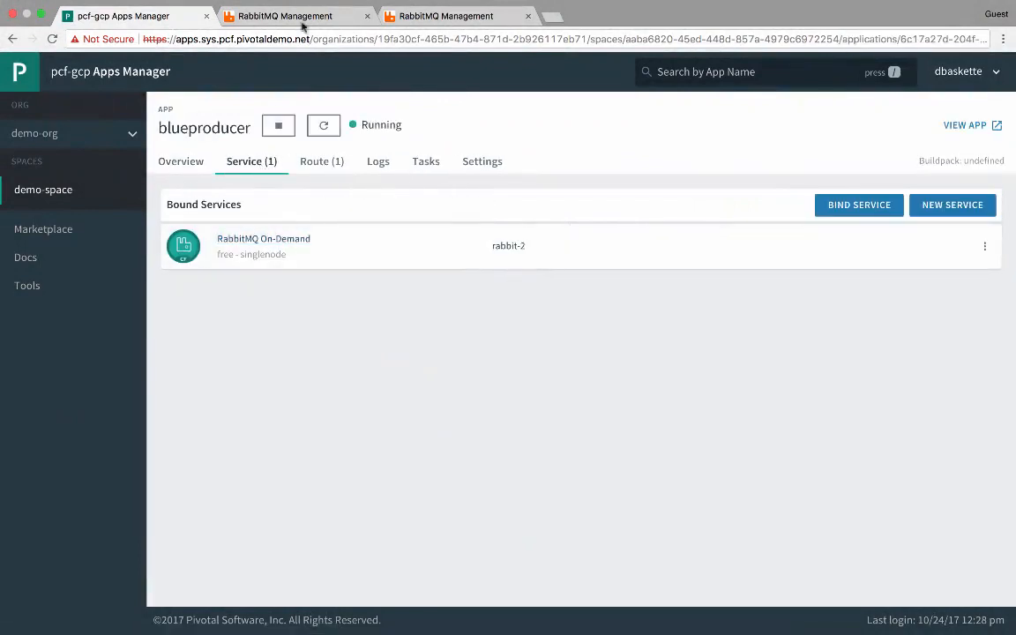
{"action": "left_click", "coordinate": [284, 16]}
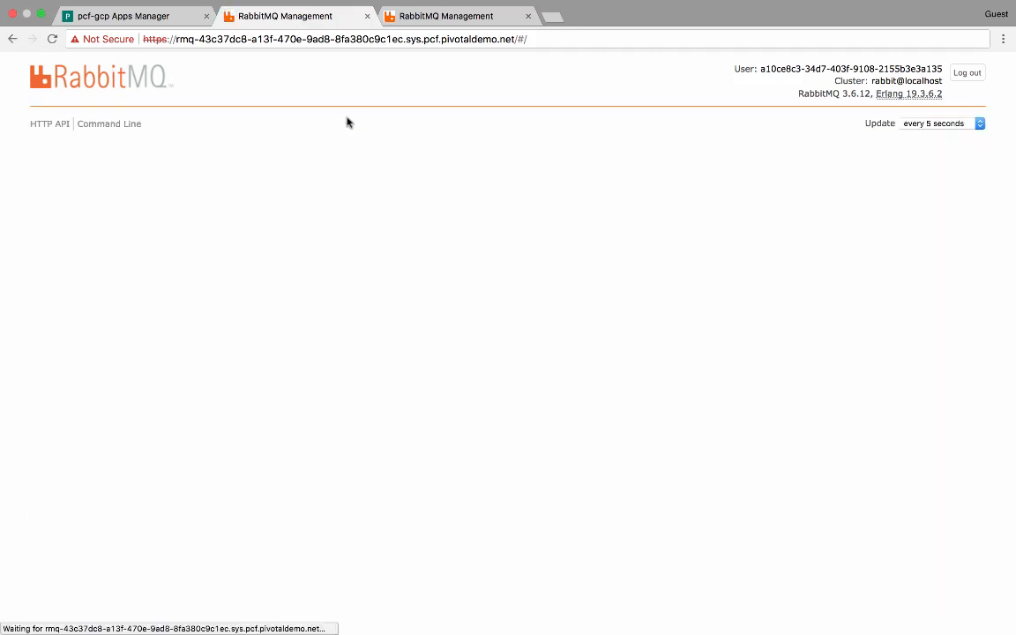
- Show this broker's queue list, confirming bluebunny is idle with no messages
{"action": "left_click", "coordinate": [350, 115]}
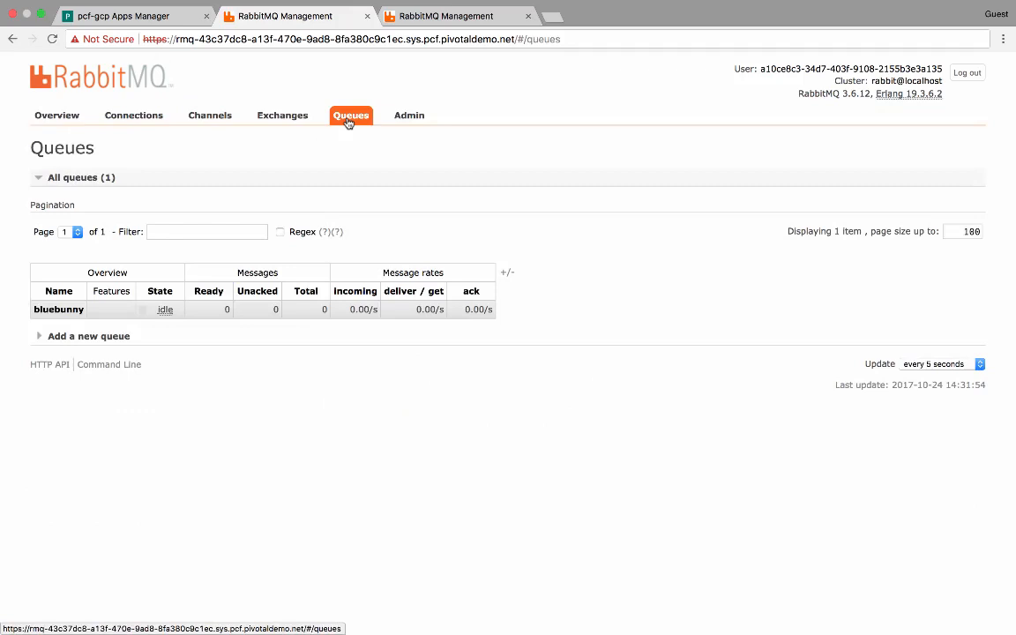
{"action": "mouse_move", "coordinate": [166, 310]}
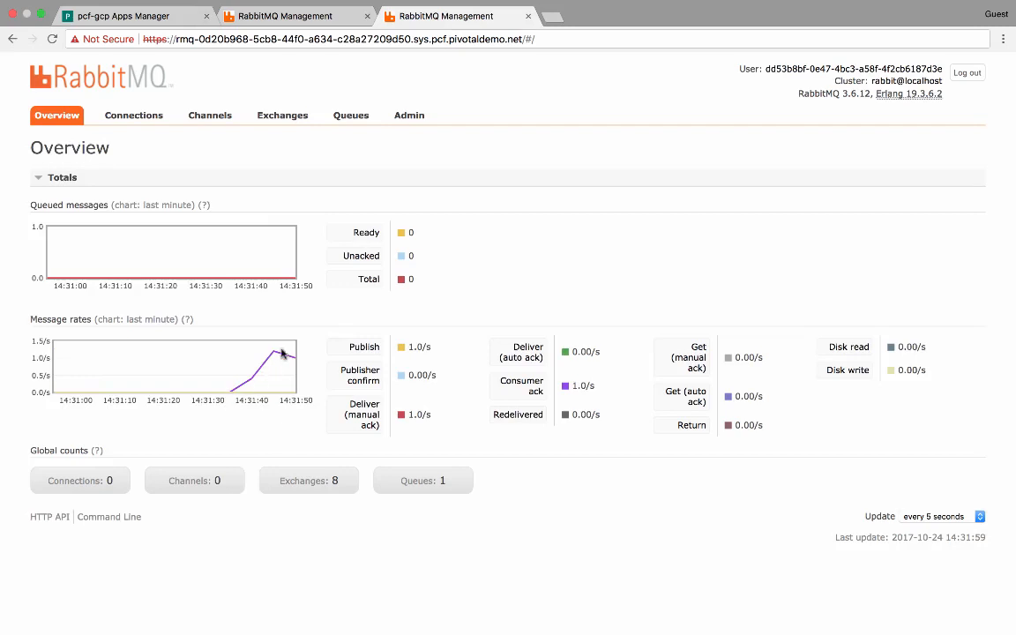
{"action": "mouse_move", "coordinate": [294, 366]}
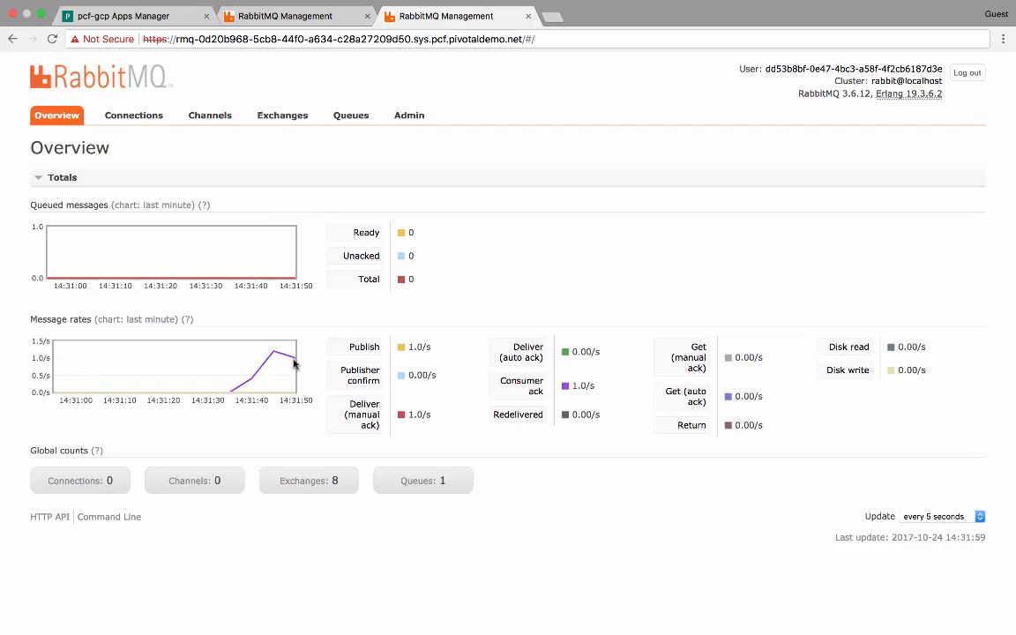